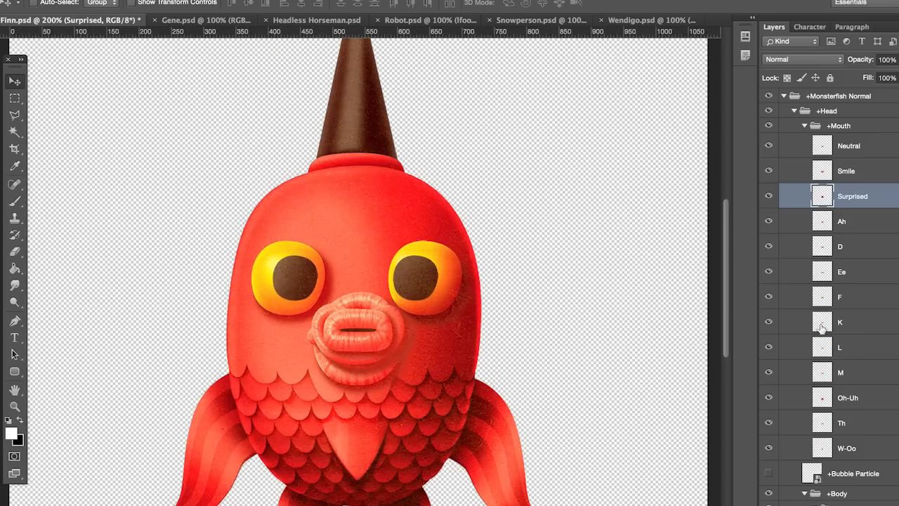
Switch from the Cameron2.ai document to the Red Monster.ai puppet file
right_click(471, 309)
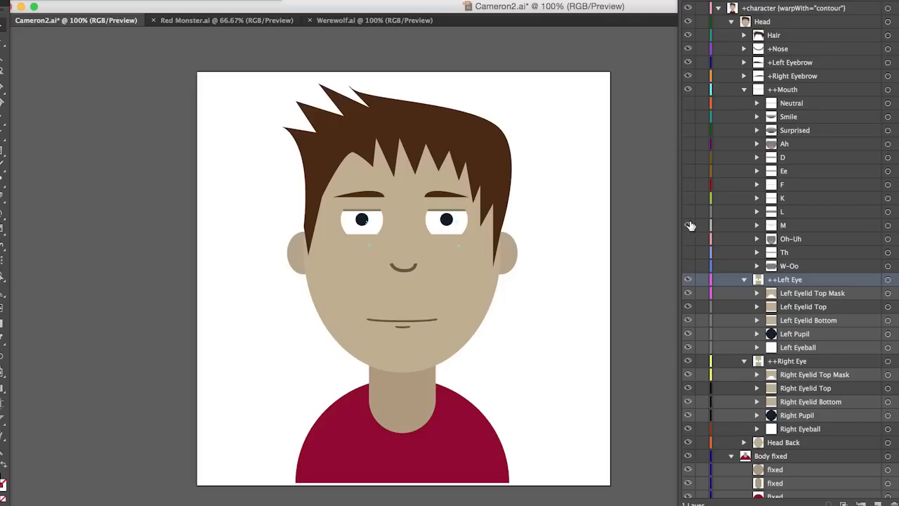
click(688, 253)
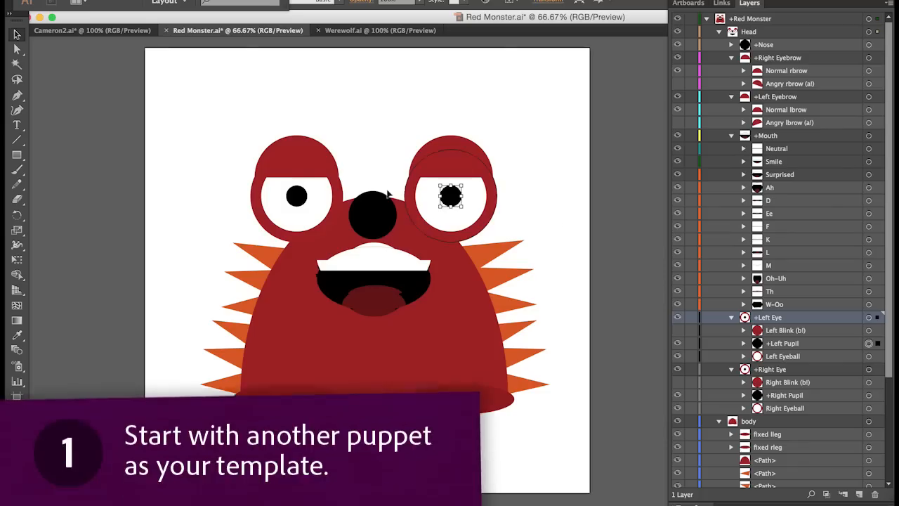
Reposition the Red Monster's black pupils inside its white eyeballs
drag(450, 196, 296, 208)
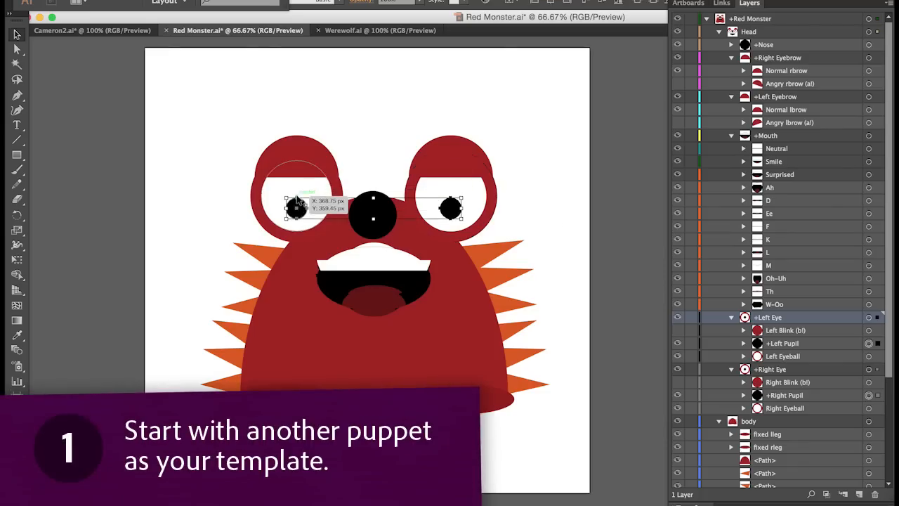
drag(295, 208, 295, 195)
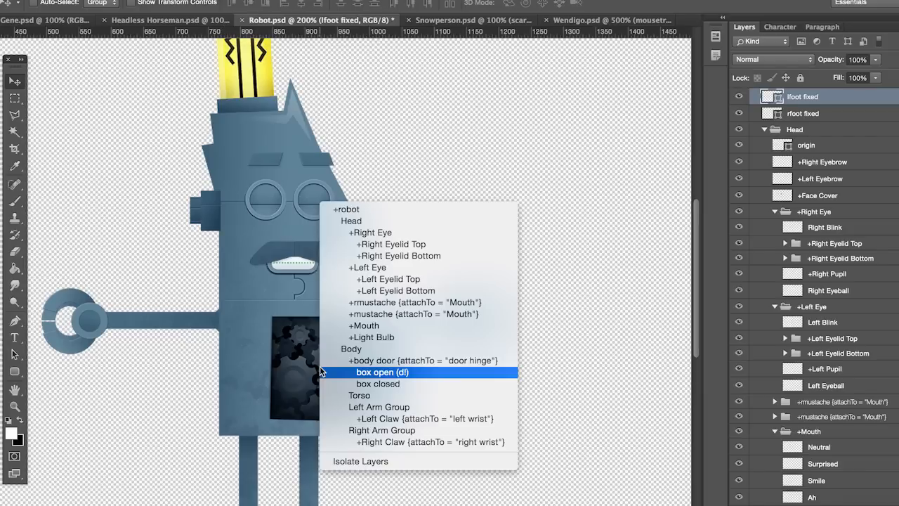
Select the robot's body door group and its box open layer in Robot.psd
click(382, 371)
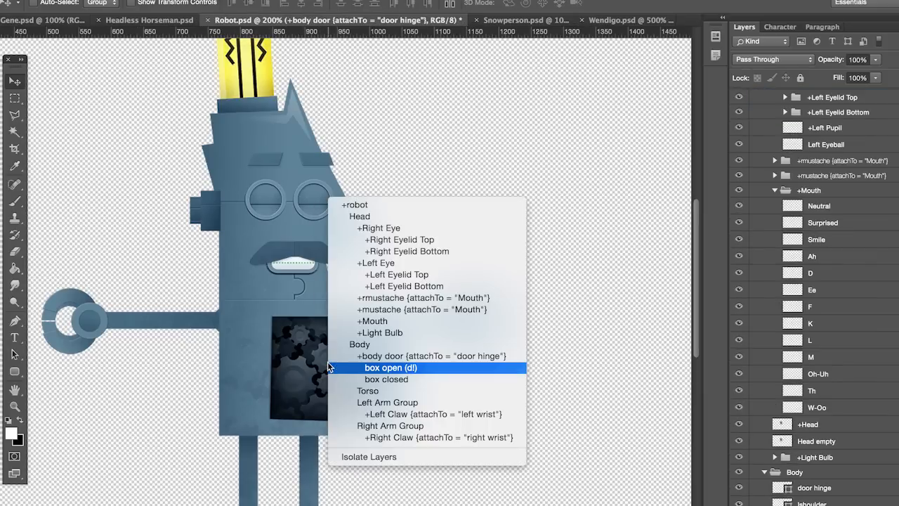
click(391, 368)
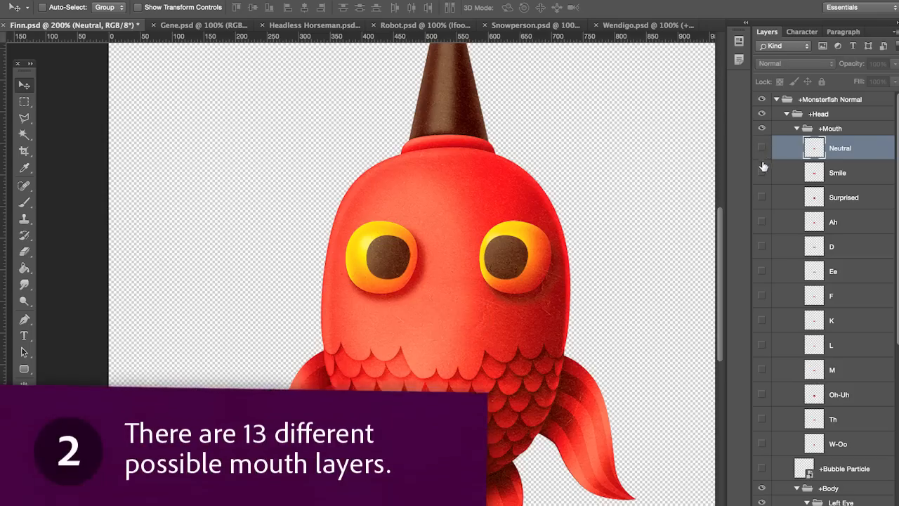
mouse_move(767, 222)
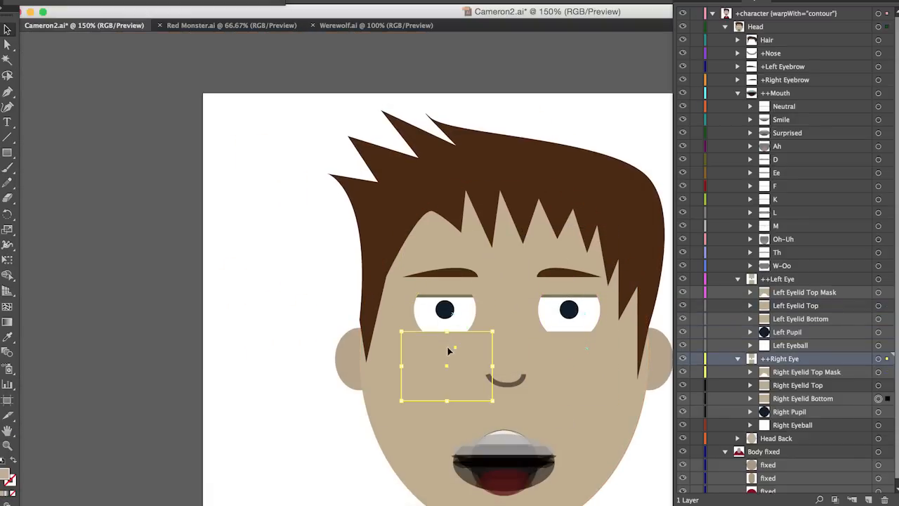
click(801, 318)
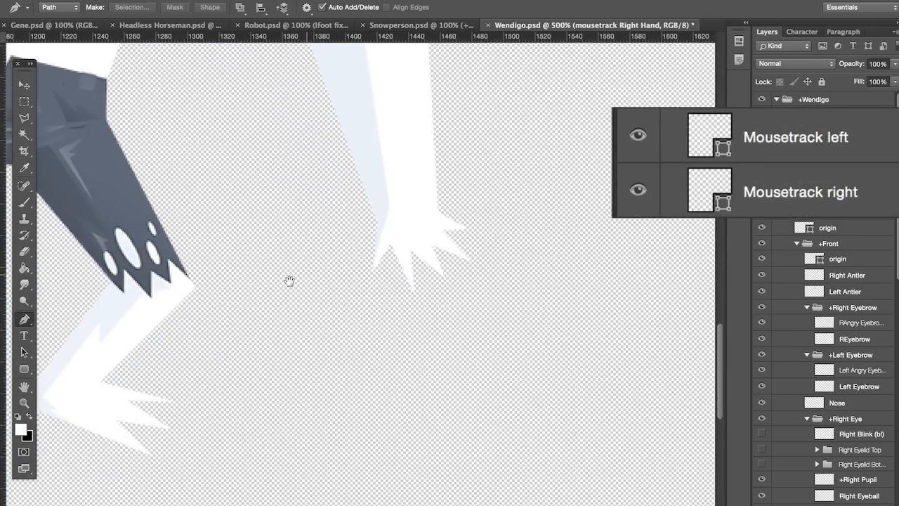
Zoom into the Wendigo's hands to check the Mousetrack left and right layers
drag(290, 281, 447, 224)
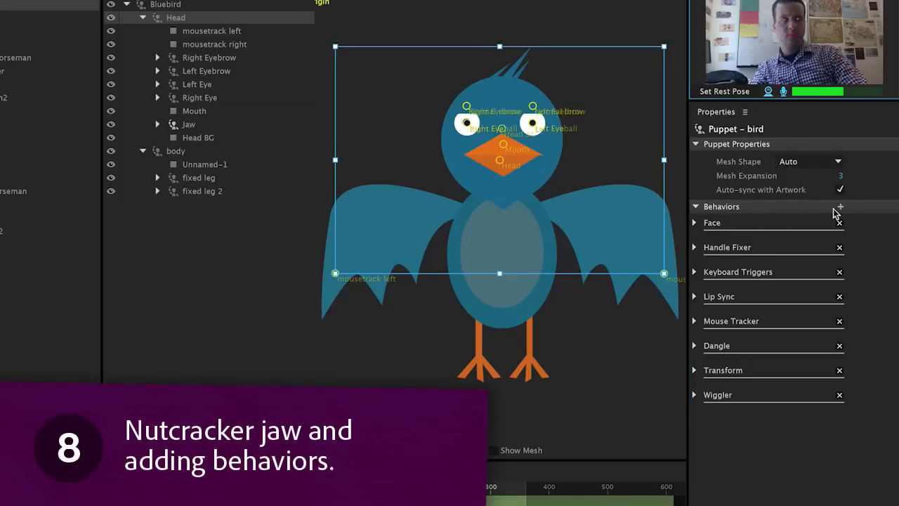
Add a Nutcracker Jaw behavior to the Bluebird puppet and adjust its Flappiness
click(841, 206)
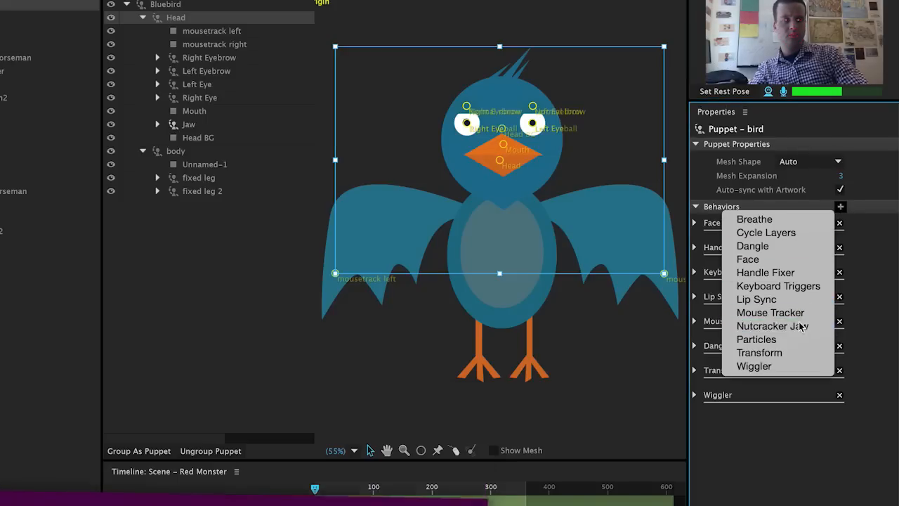
click(772, 326)
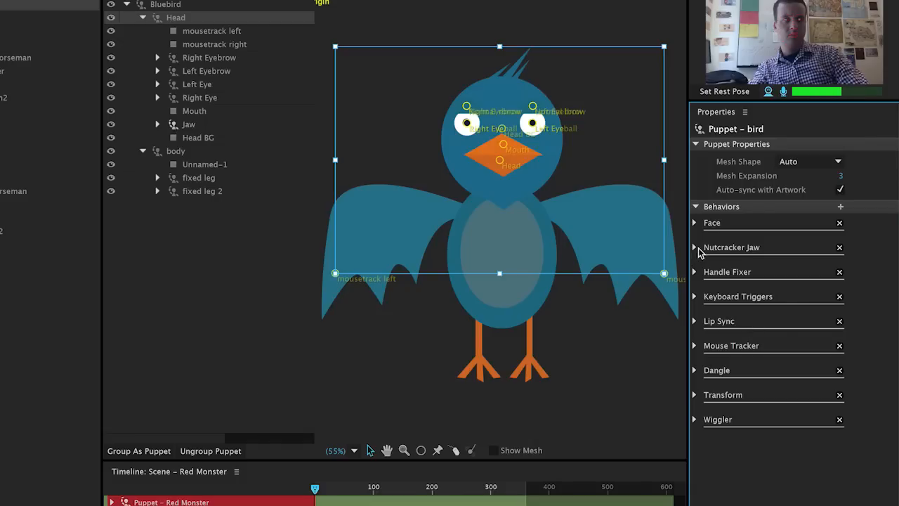
click(694, 248)
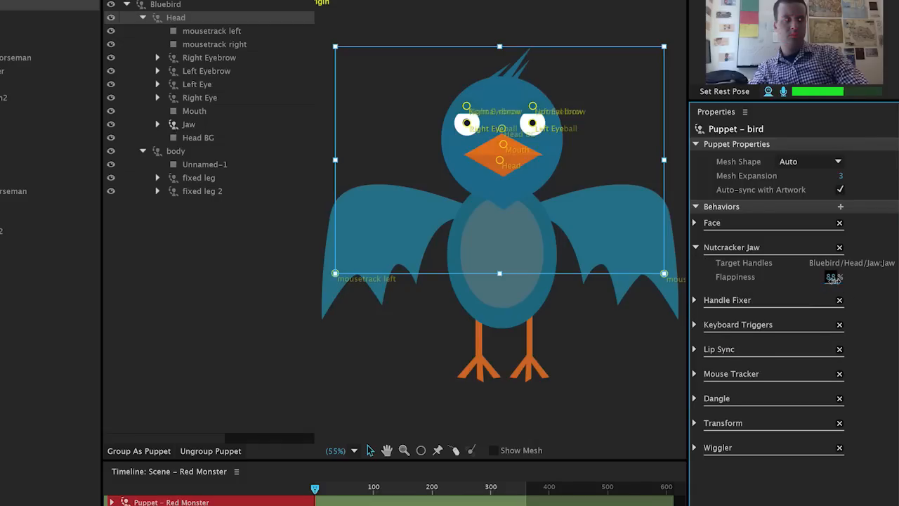
click(35, 148)
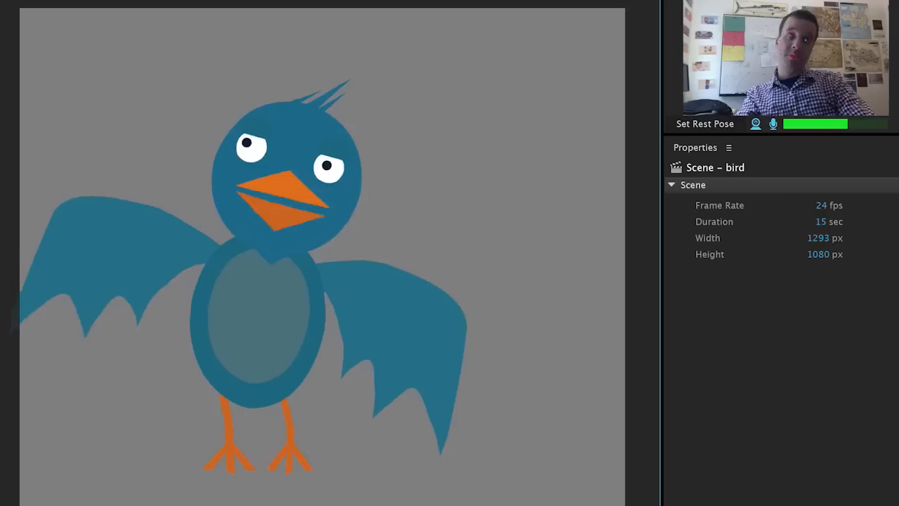
Test the bird scene, then open Scene – SnowpersonMT from the Project panel
click(875, 173)
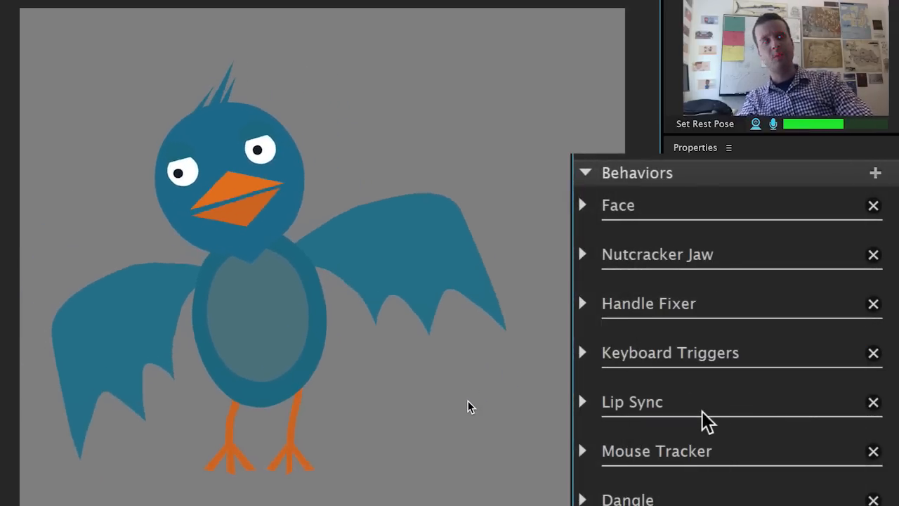
click(584, 254)
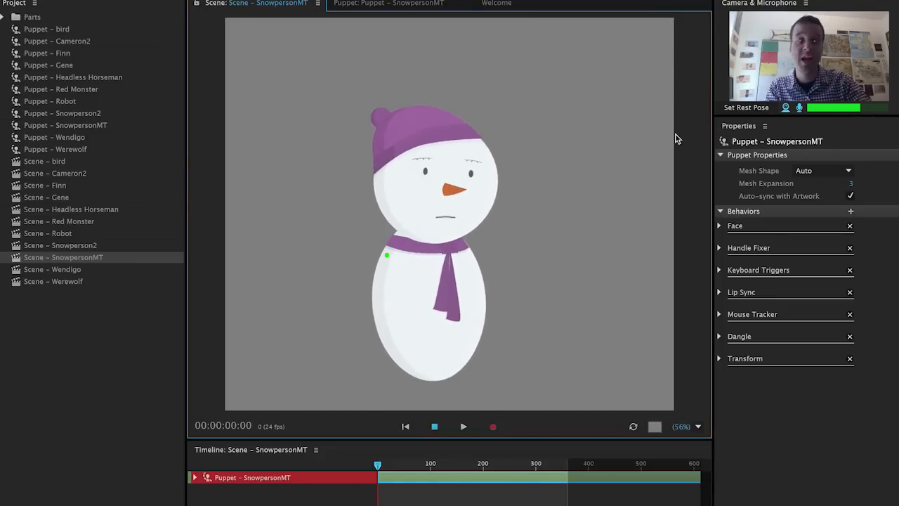
click(492, 427)
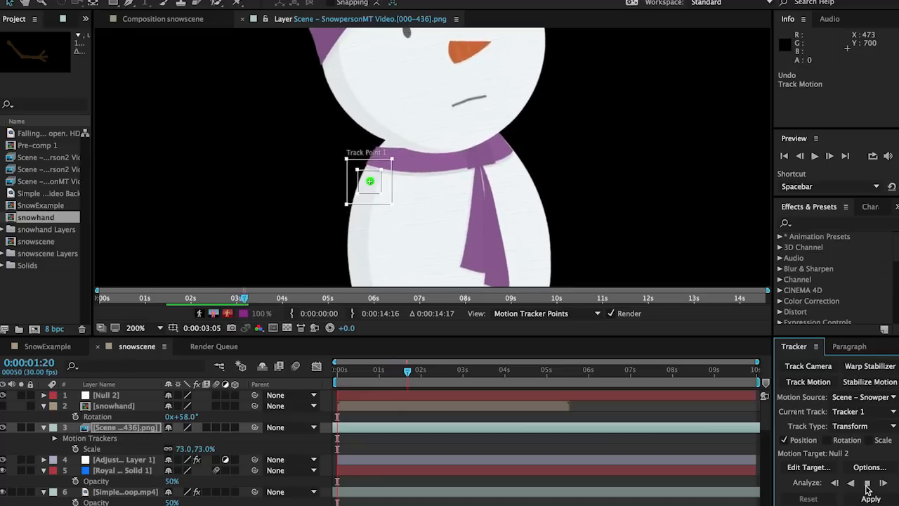
Return to the snowscene composition and preview the snowman waving among the trees
click(864, 483)
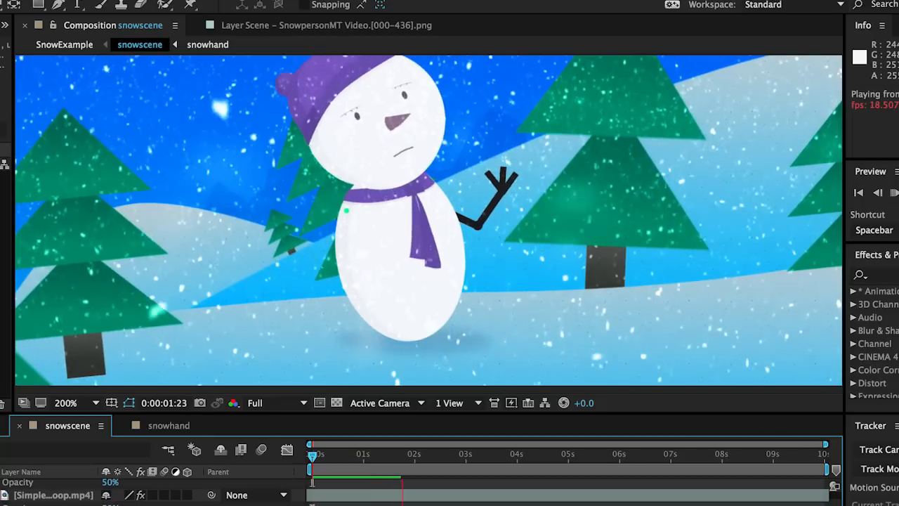
key(space)
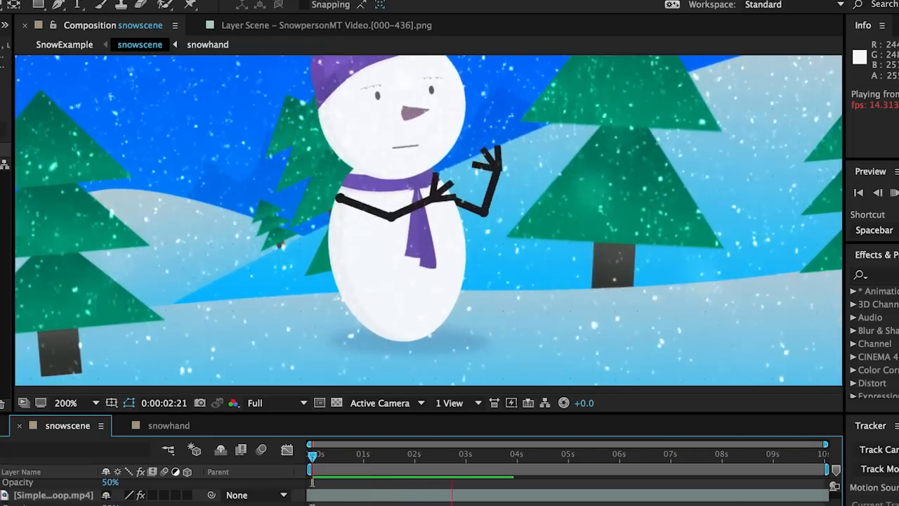